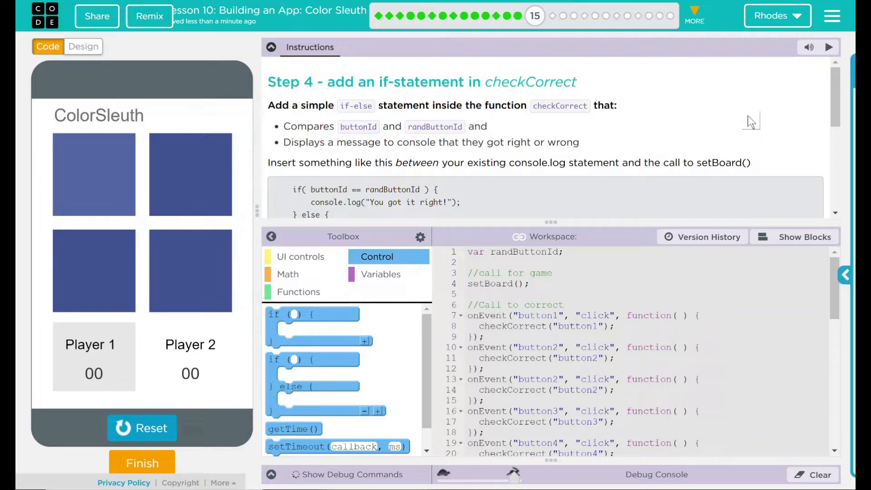
mouse_move(647, 109)
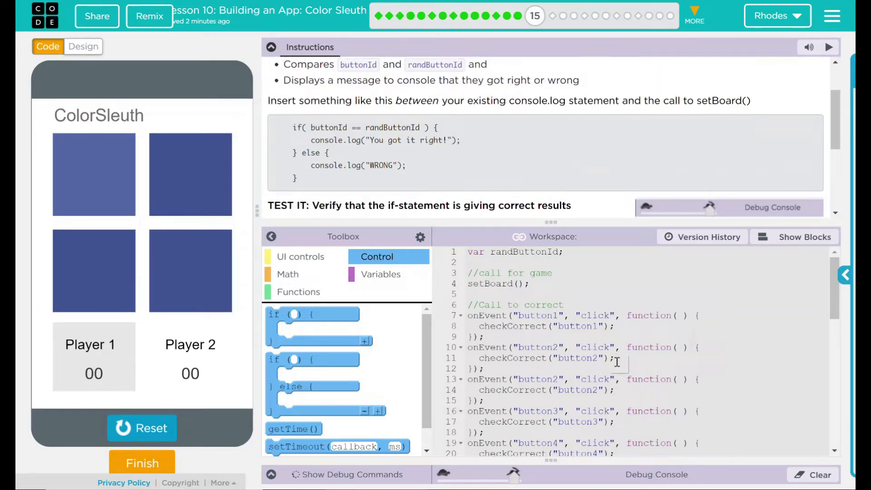
mouse_move(663, 150)
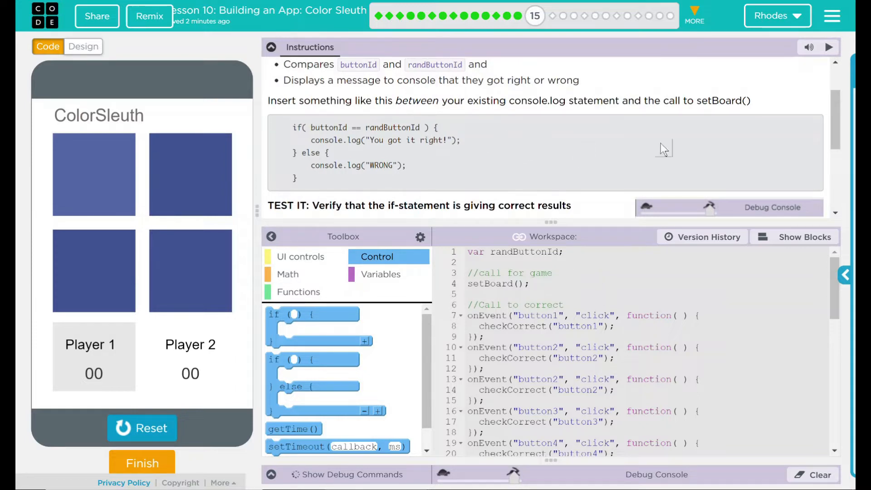
mouse_move(835, 122)
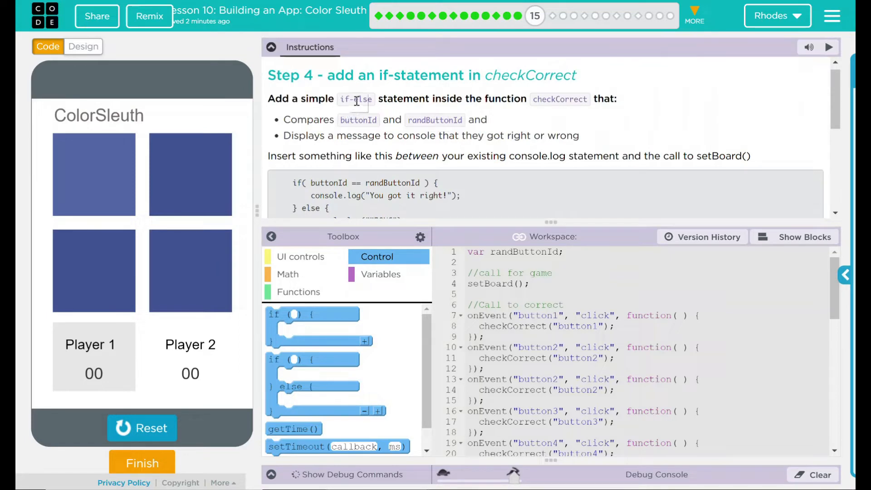
Step: Add blank lines after the Checking log in checkCorrect, checking the example's else branch
scroll(down, 3)
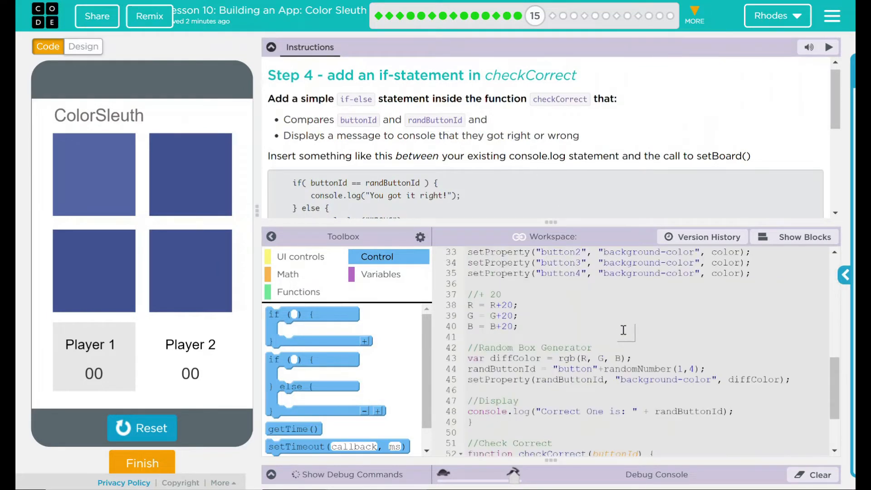
scroll(down, 3)
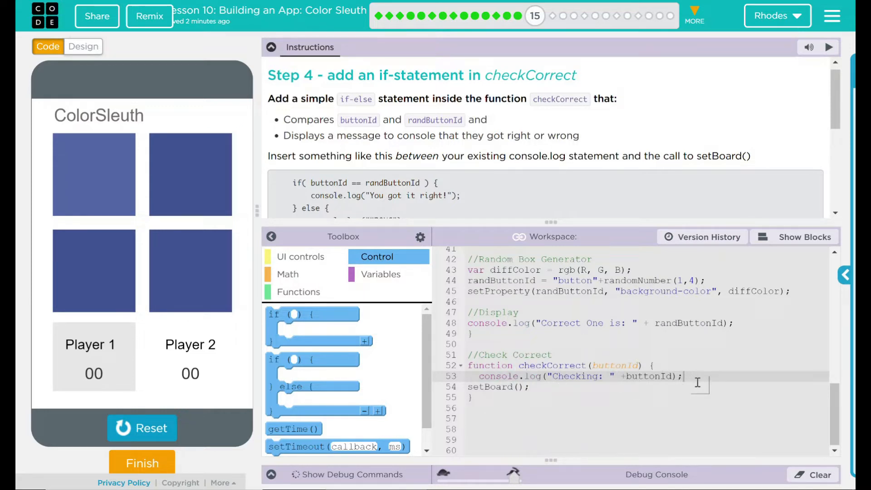
key(Enter)
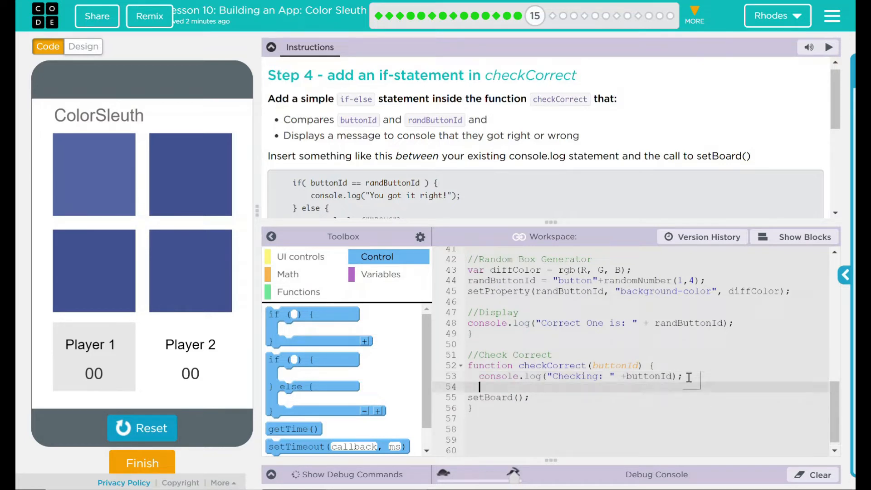
key(Enter)
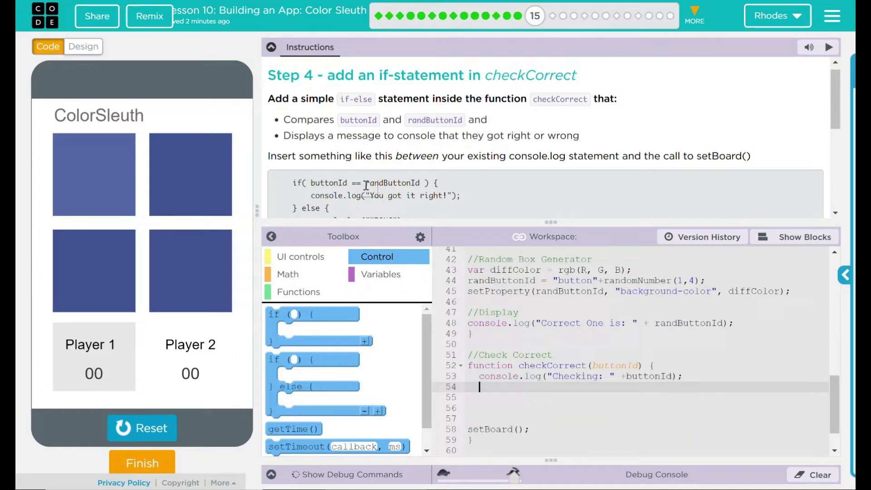
scroll(down, 3)
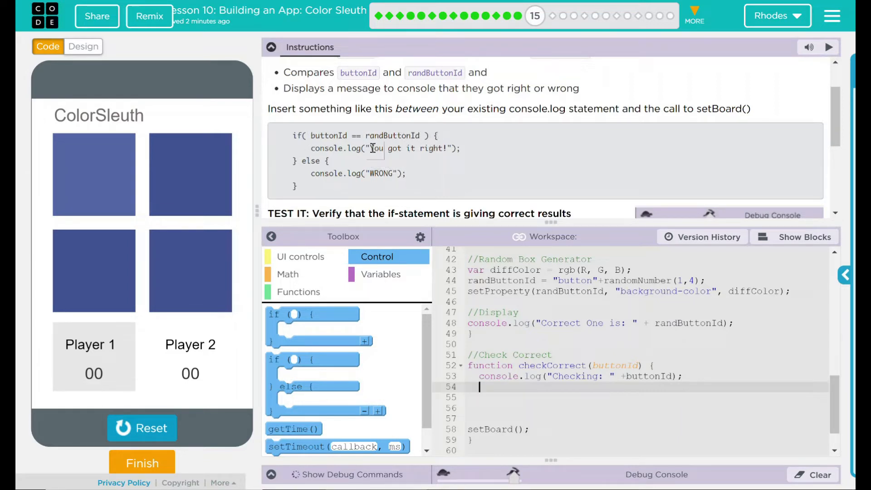
double_click(319, 173)
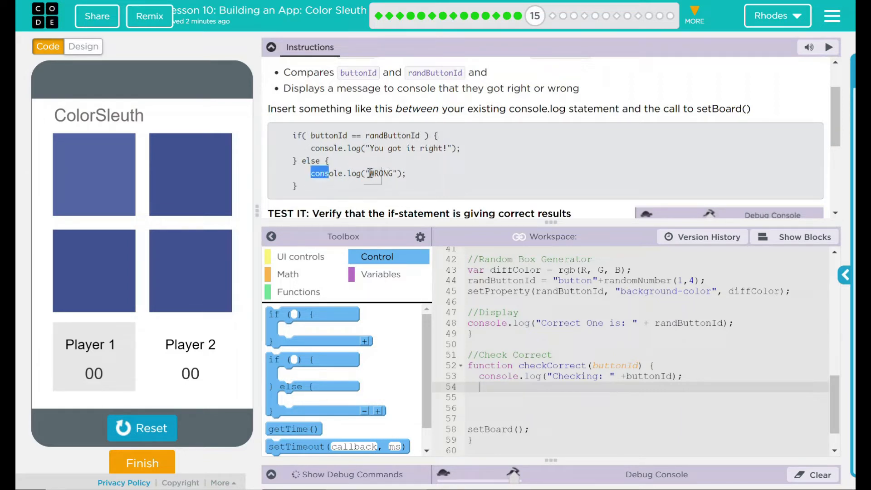
click(435, 199)
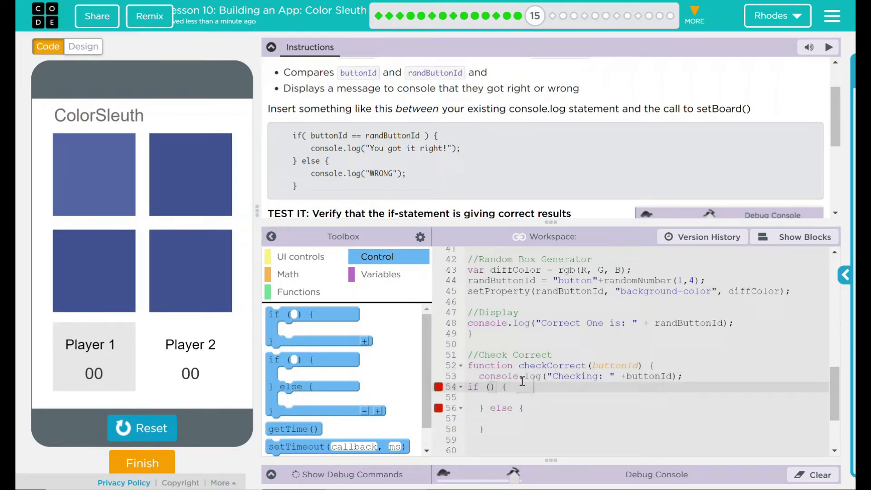
Step: Write if (buttonId == randButtonId) logging "You got it right!", else logging "WRONG!!!"
text(buttonId)
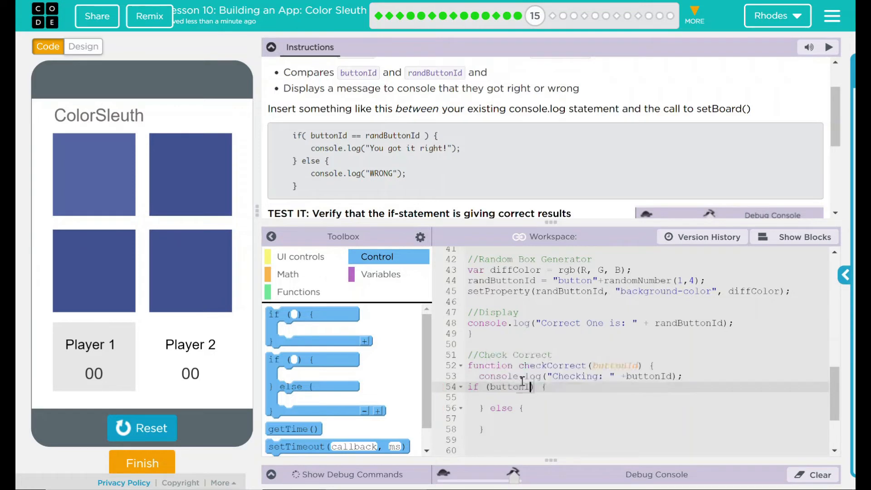
text(==)
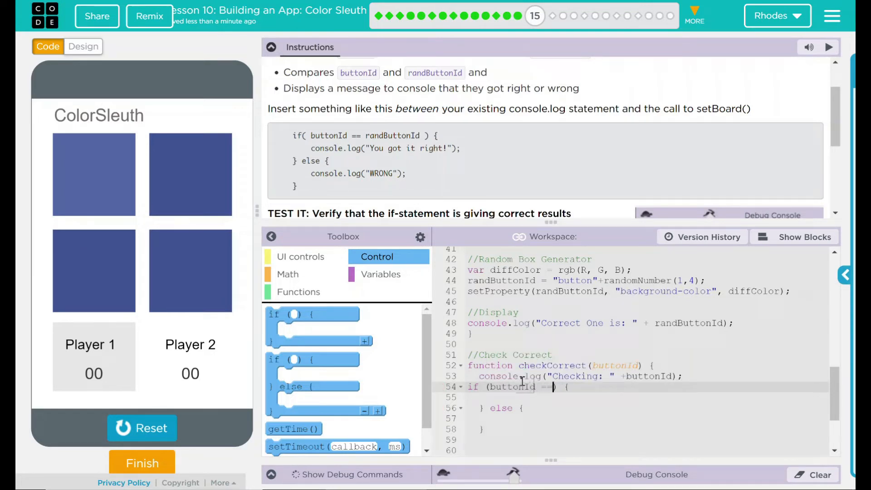
text(randButtonId)
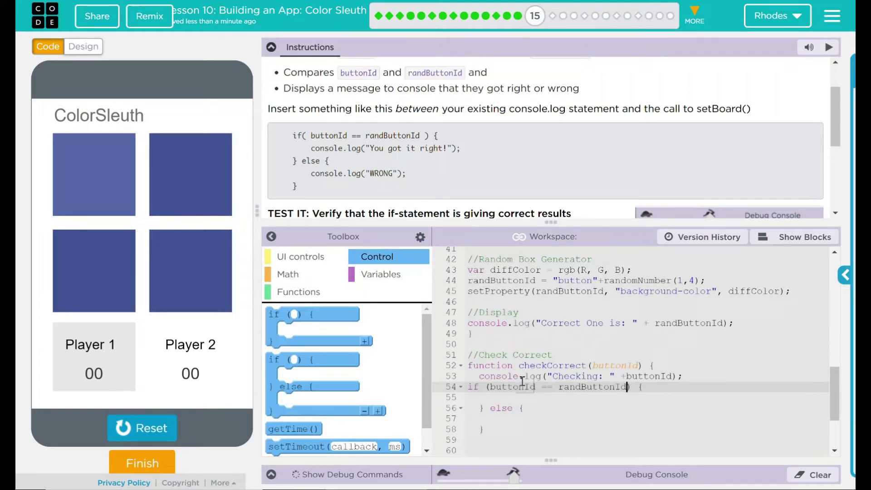
text(co)
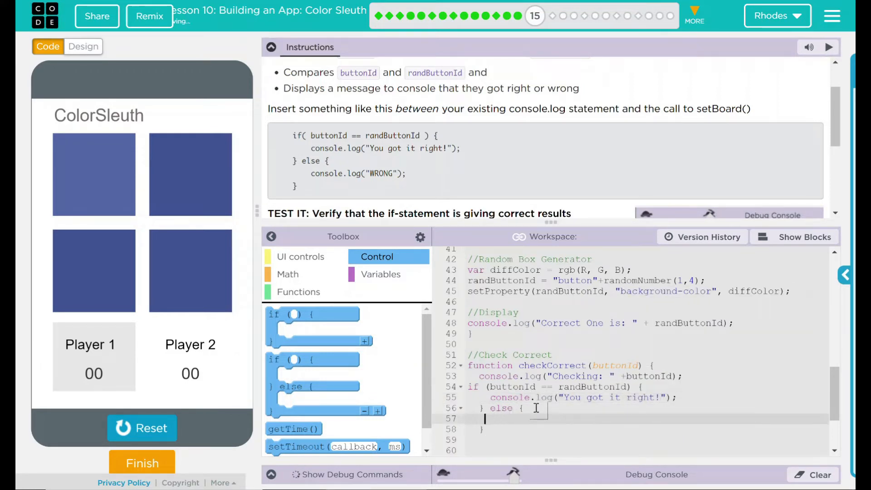
text(console.log("WRONG)
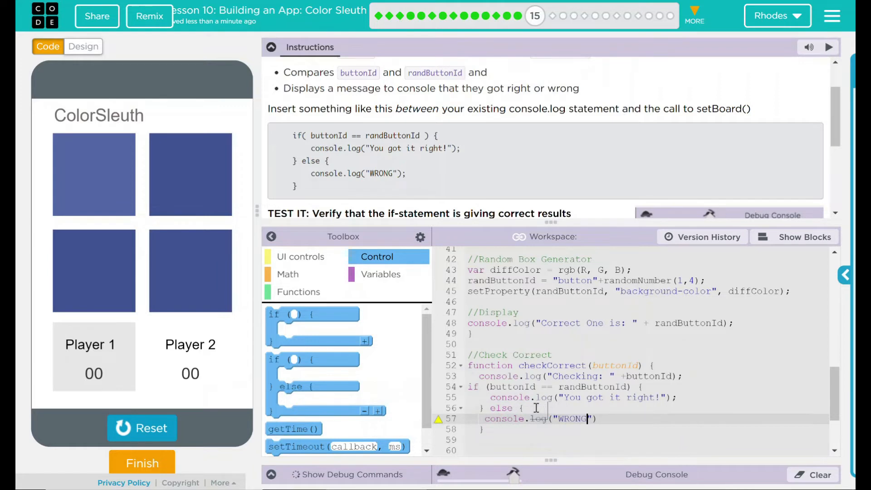
text(!!!)
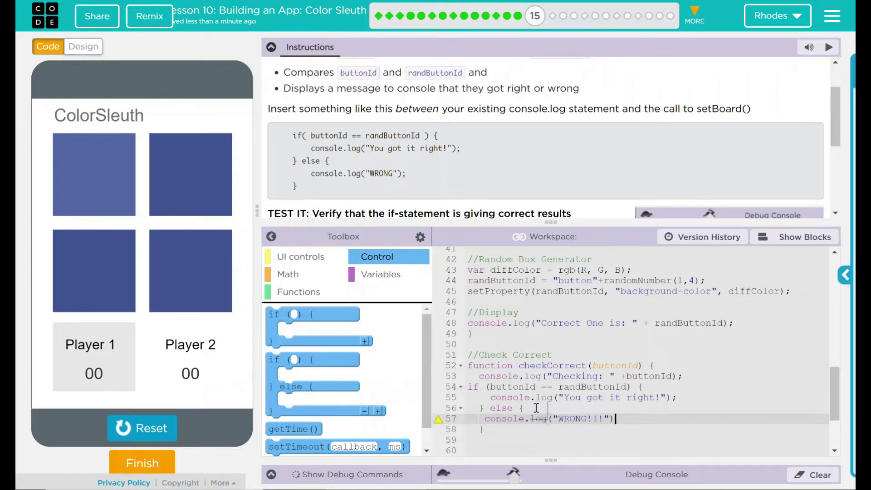
text(;)
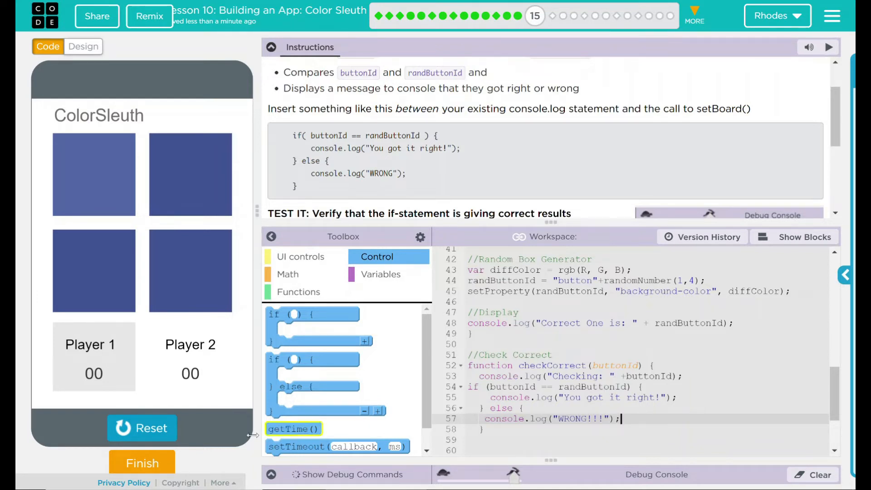
Step: Run ColorSleuth and guess the odd-coloured bottom-right square, then a wrong square
click(142, 428)
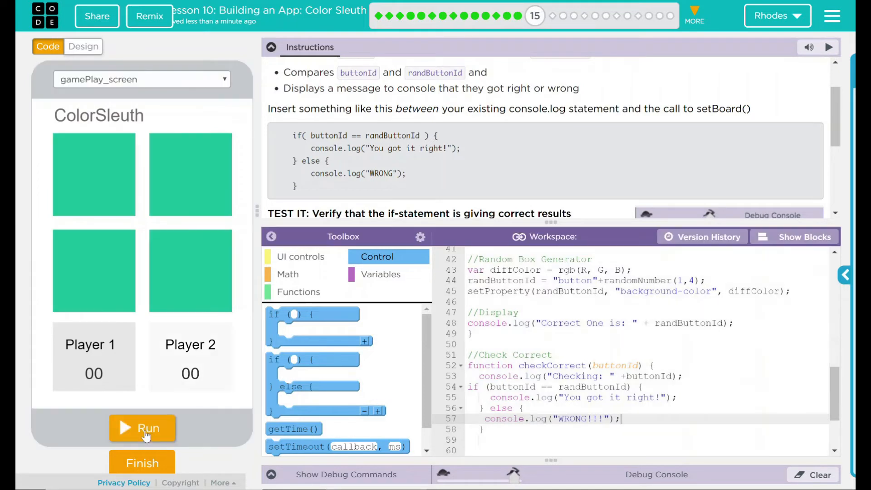
click(142, 428)
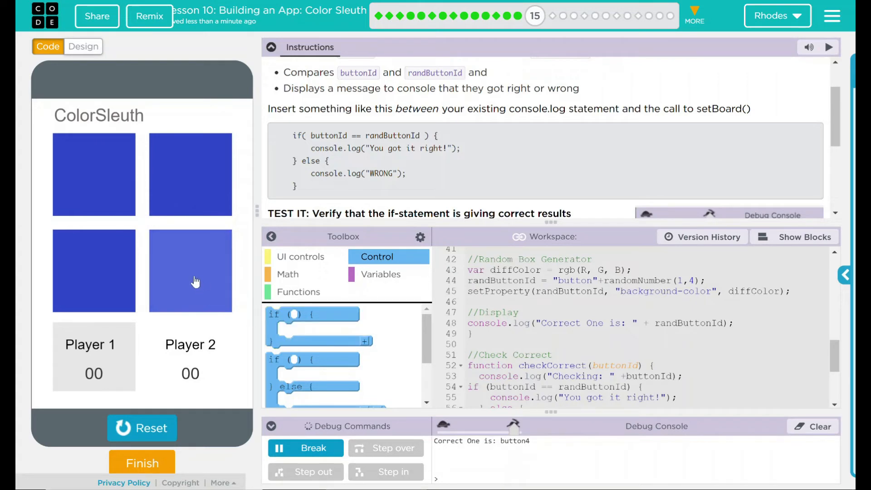
click(190, 271)
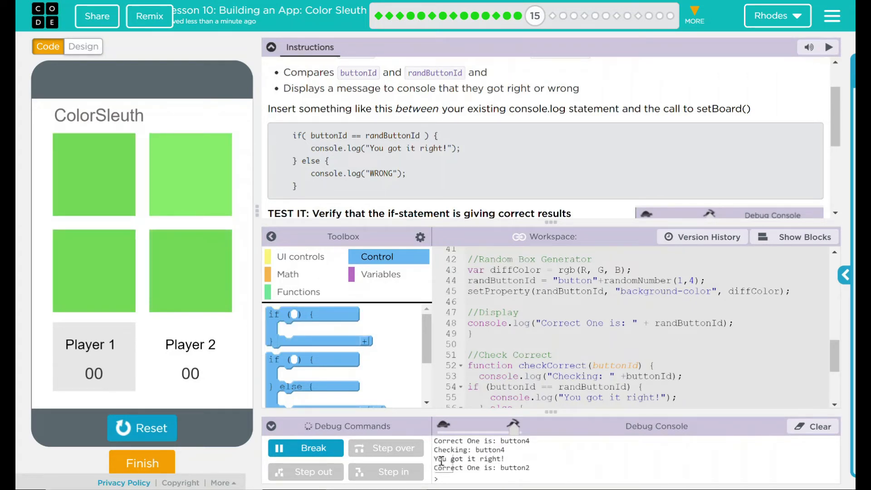
click(191, 174)
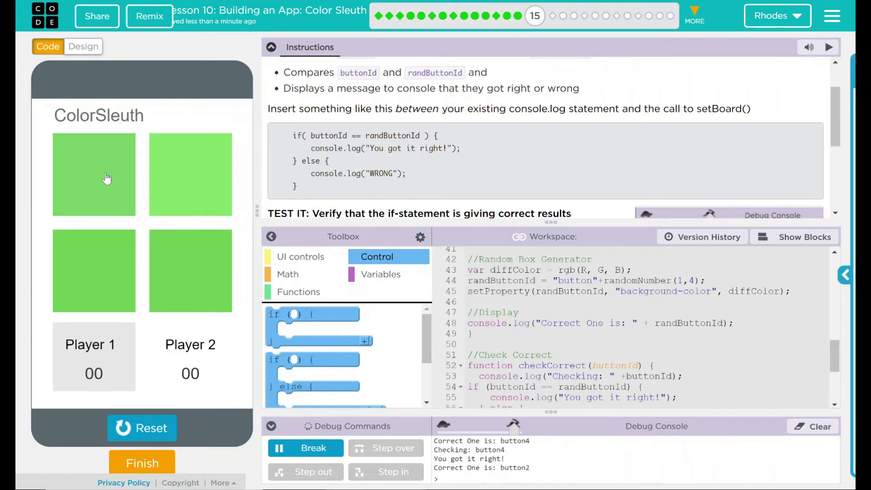
click(94, 175)
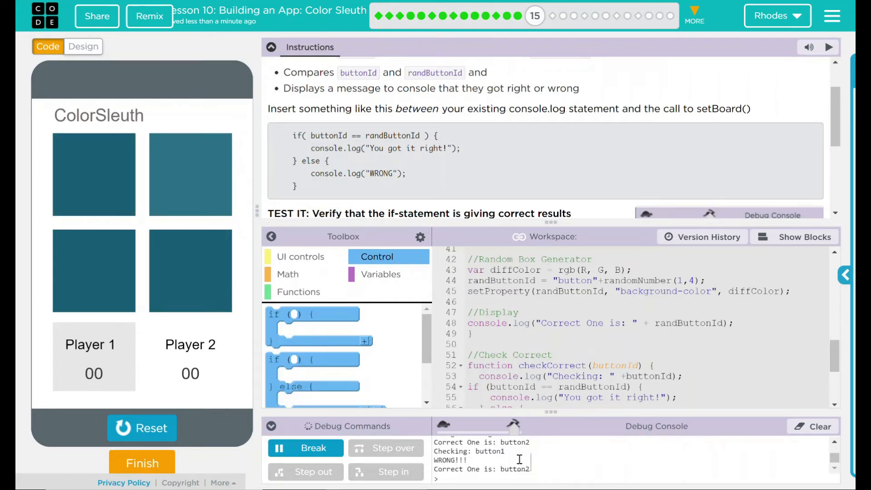
click(94, 174)
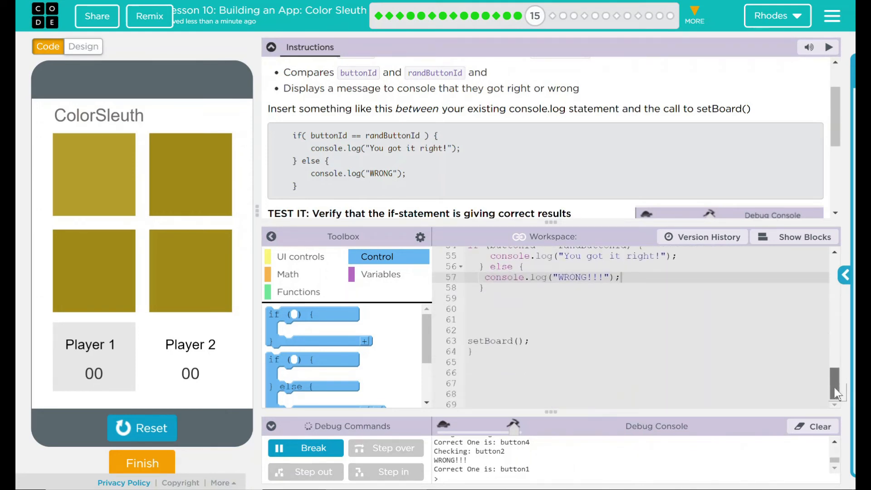
Step: Comment out the setBoard() call at the end of checkCorrect and stop the app
click(505, 340)
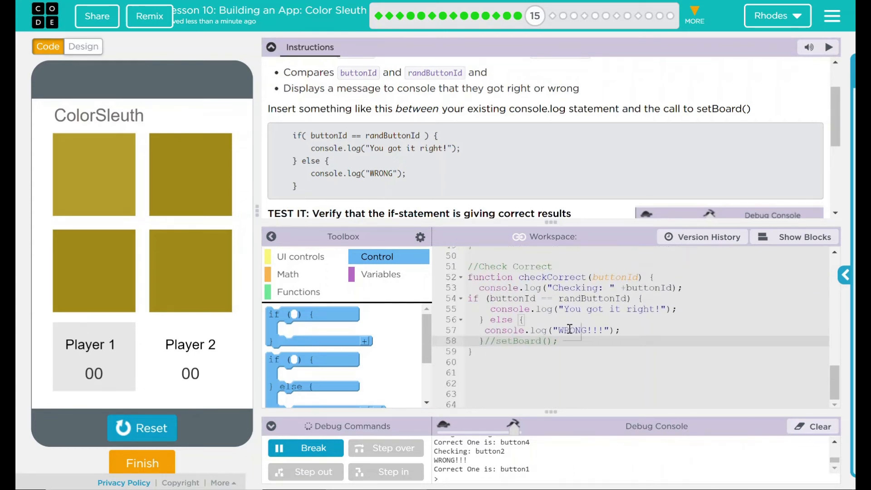
click(142, 428)
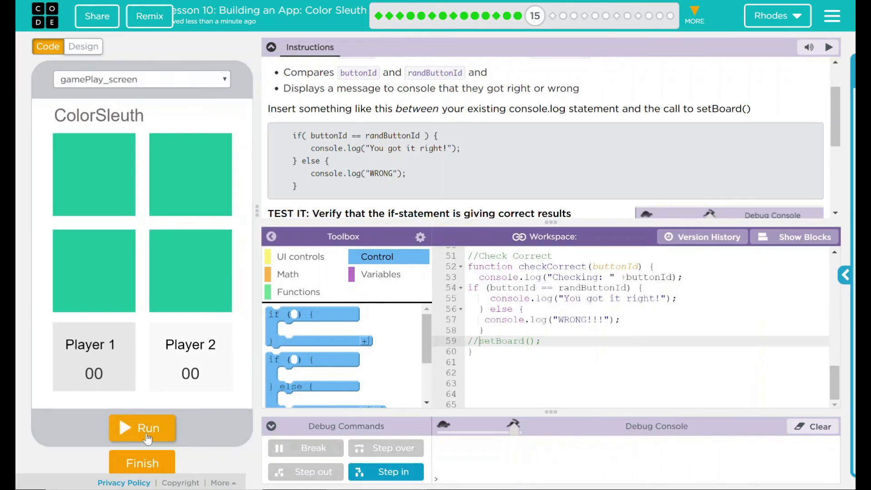
Step: Rerun the app and guess several squares on the same unchanging board
click(142, 428)
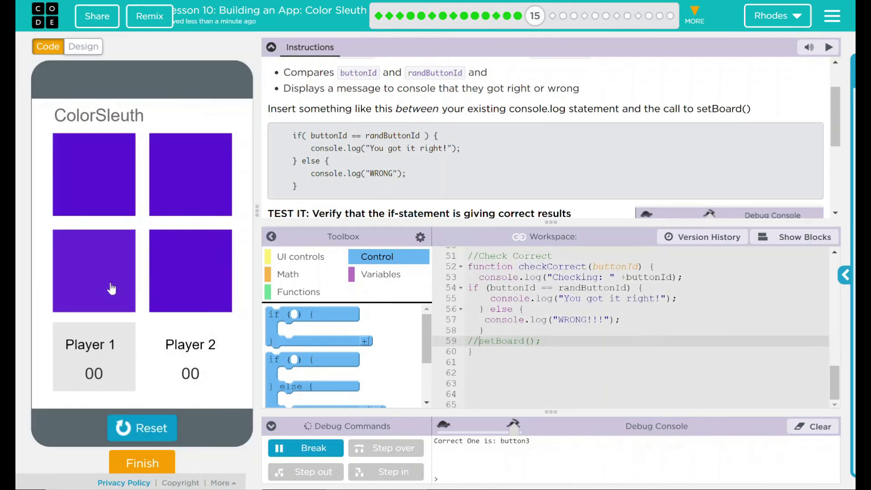
click(190, 174)
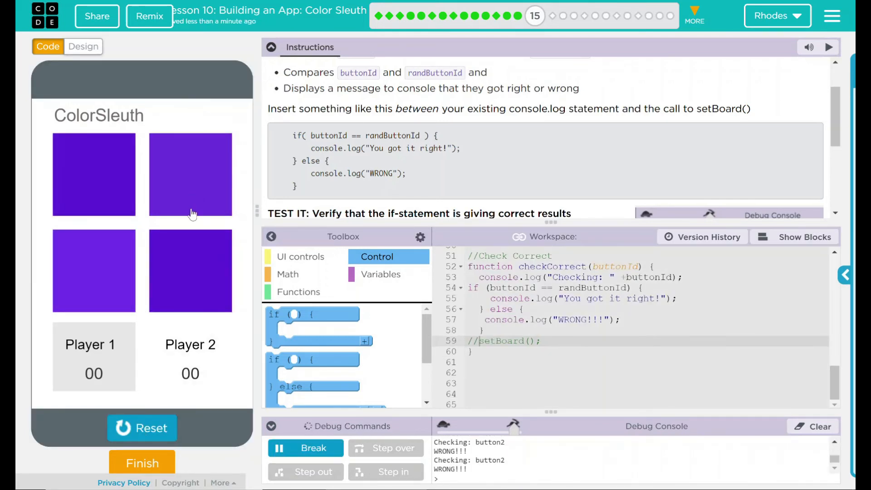
click(93, 271)
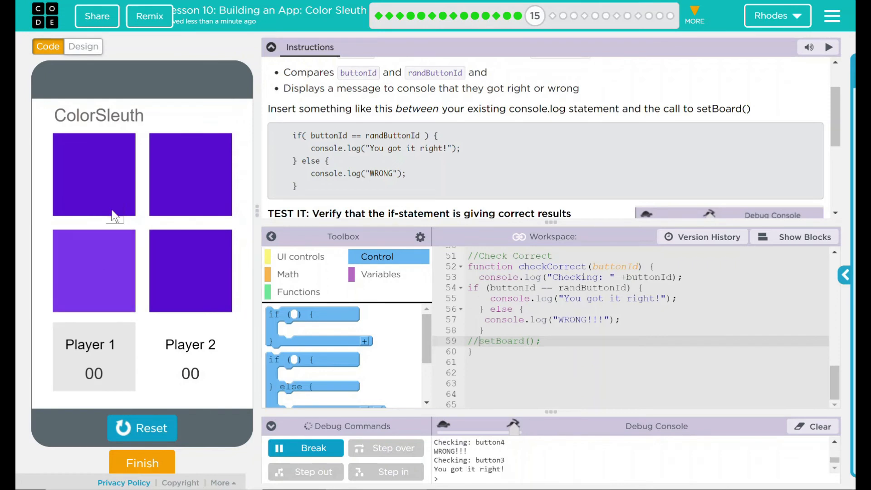
click(93, 271)
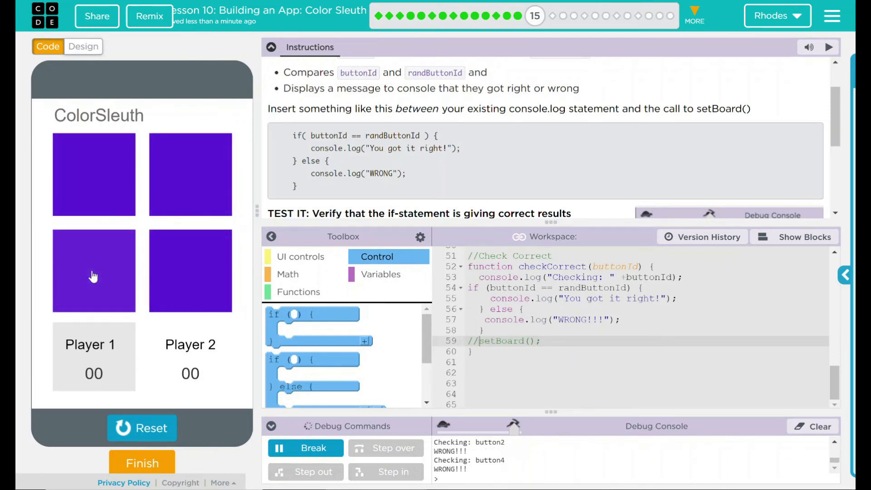
click(93, 271)
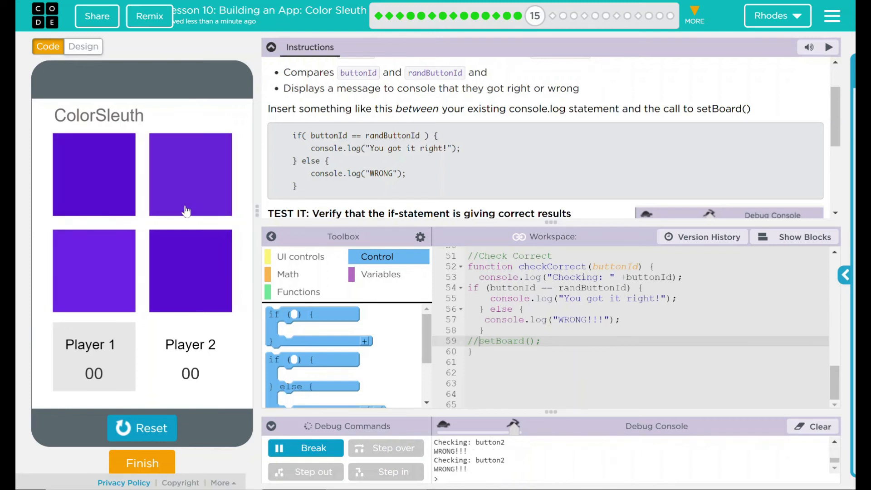
click(190, 174)
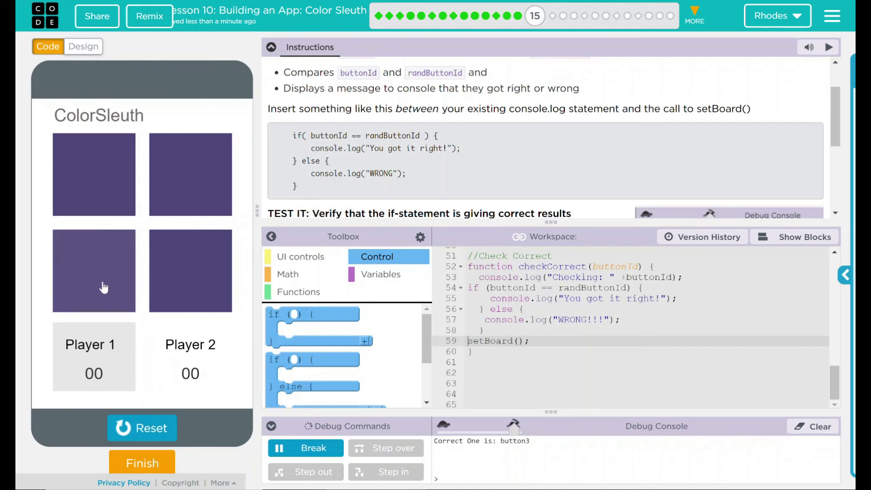
Step: Guess the odd-coloured bottom-left square, then mark the lesson as finished
click(93, 271)
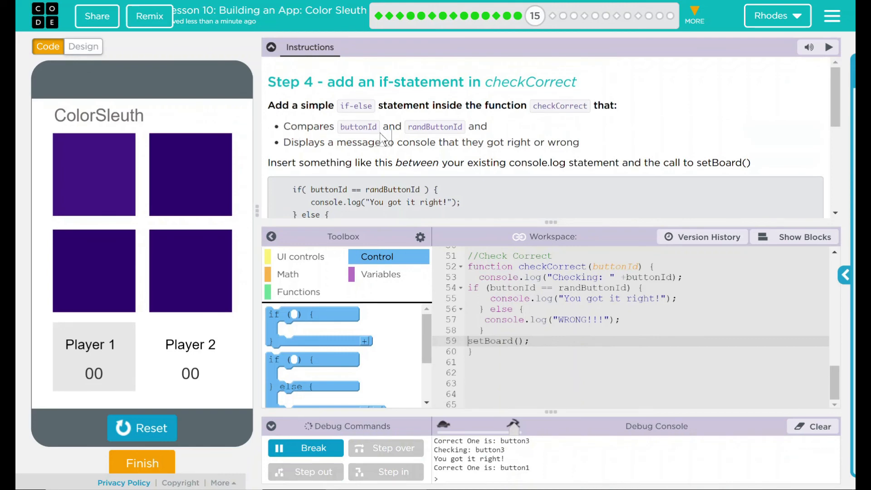
scroll(down, 3)
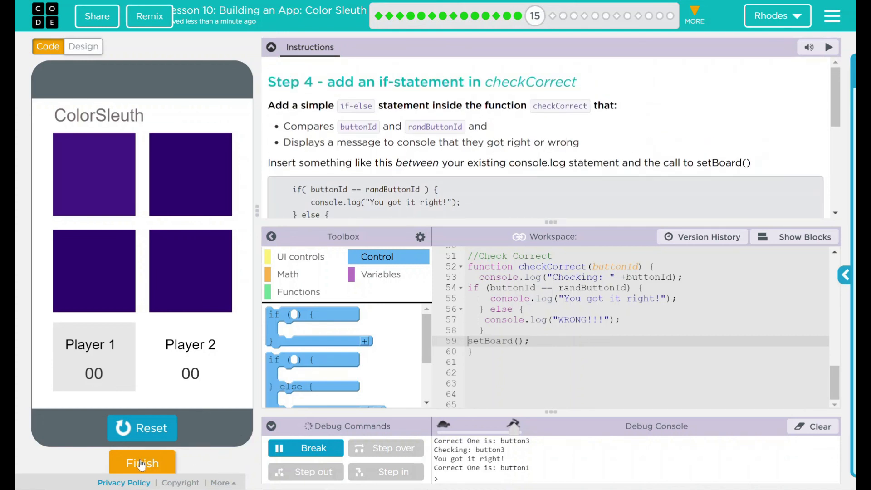
click(142, 463)
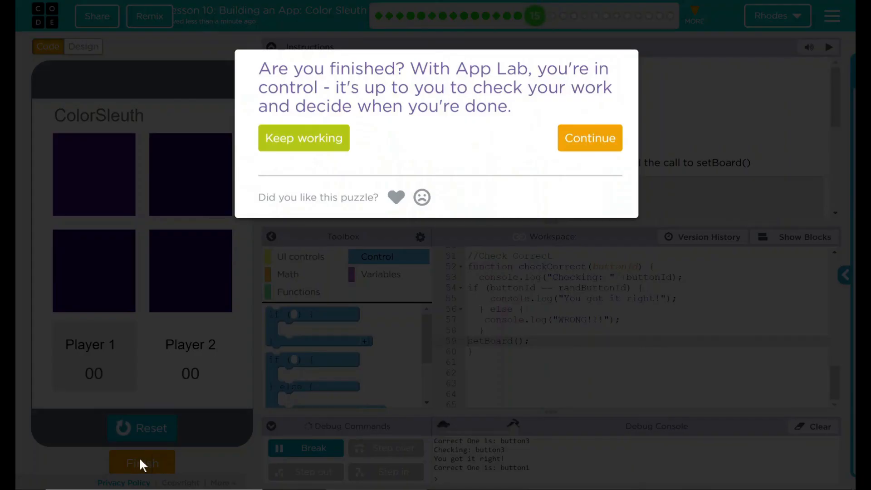